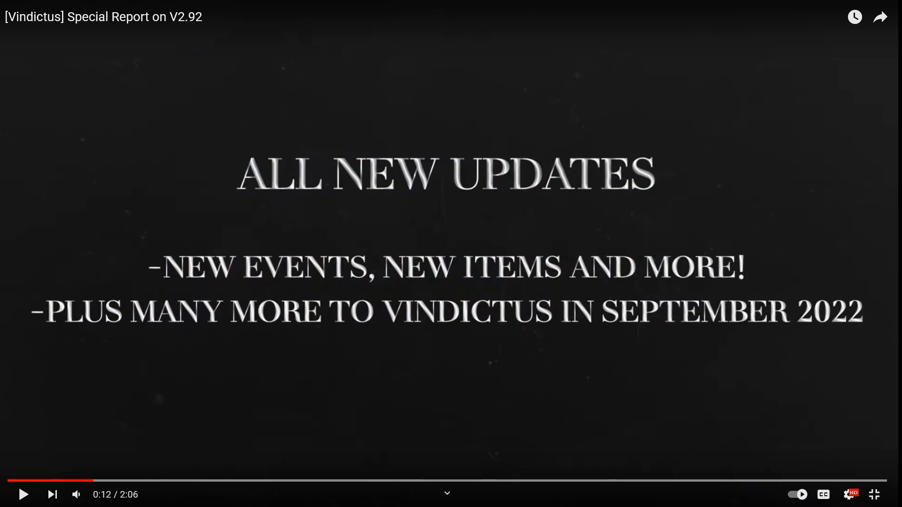
{"action": "mouse_move", "coordinate": [458, 365]}
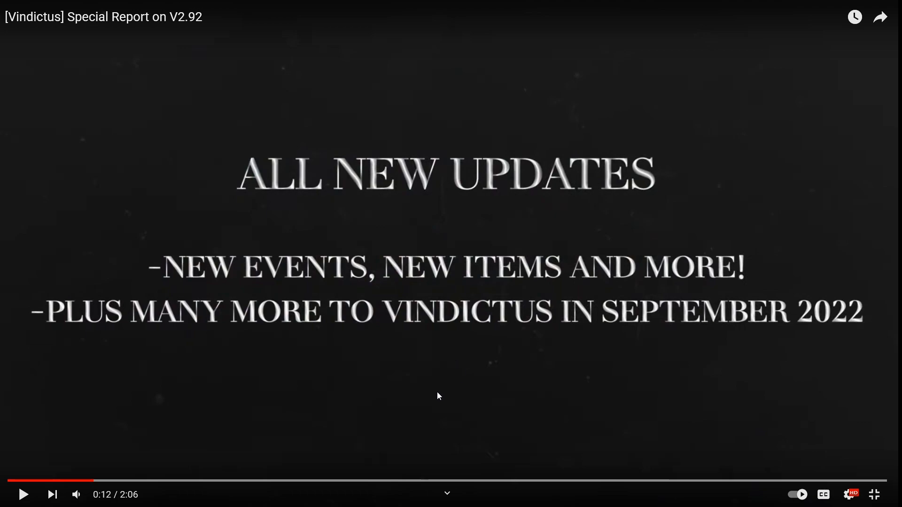
Resume the V2.92 special report video and watch through to Part II Supply Depot Update.
{"action": "left_click", "coordinate": [25, 494]}
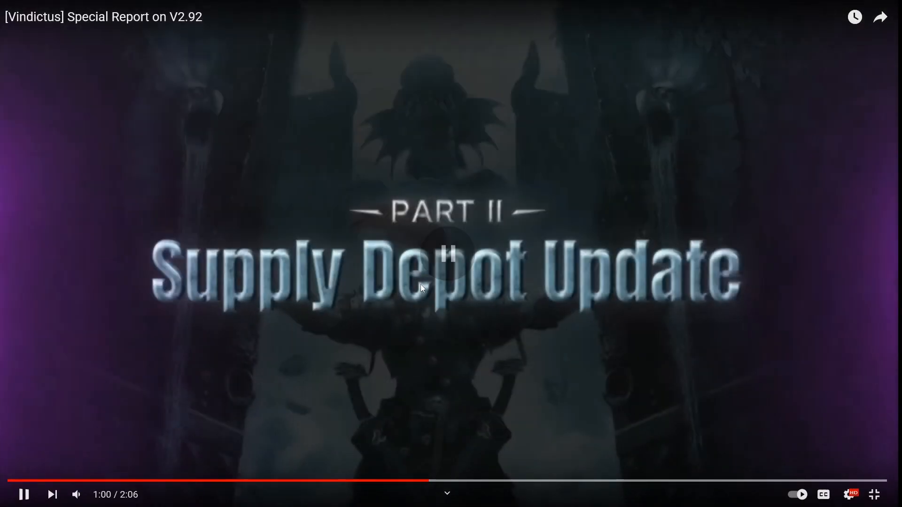
Pause the special report and bring up the Official News - Vindictus page.
{"action": "left_click", "coordinate": [39, 10]}
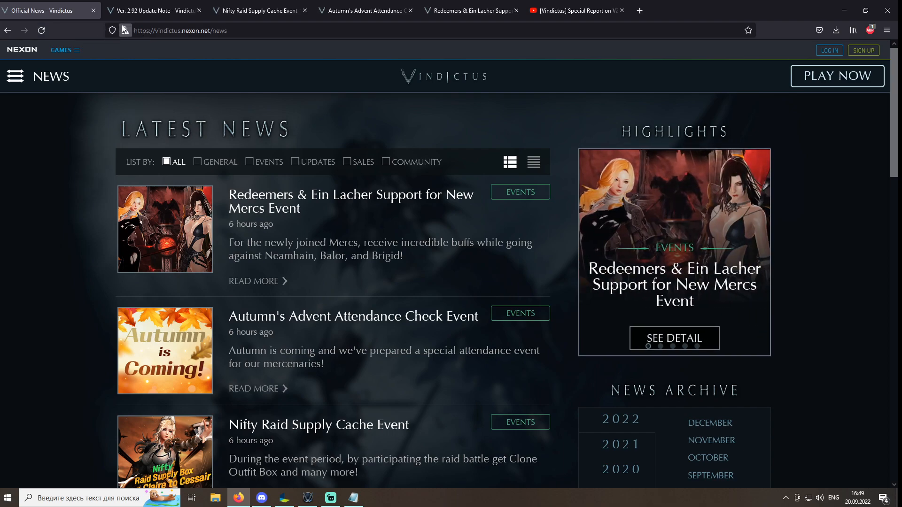
Read through the Ver. 2.92 Update Note article down to the Vindictus Team sign-off.
{"action": "left_click", "coordinate": [151, 10]}
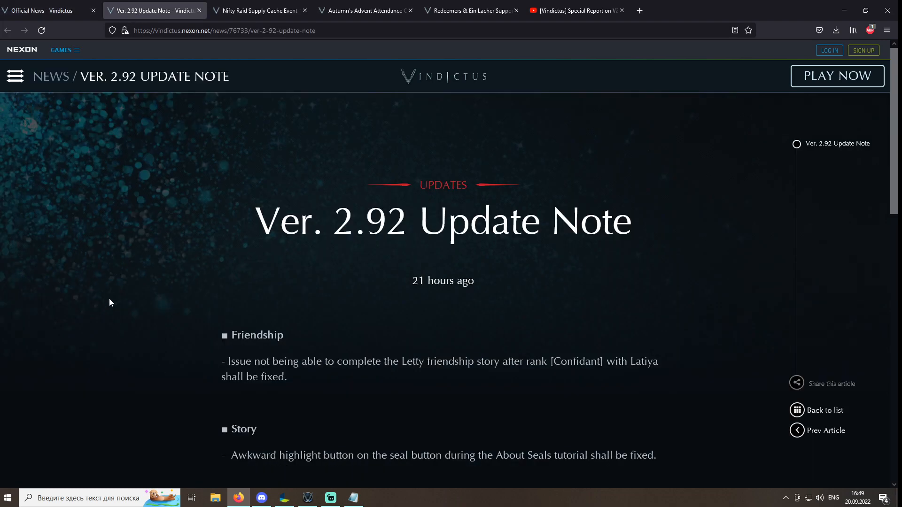
{"action": "scroll", "scroll_direction": "down", "scroll_amount": 3}
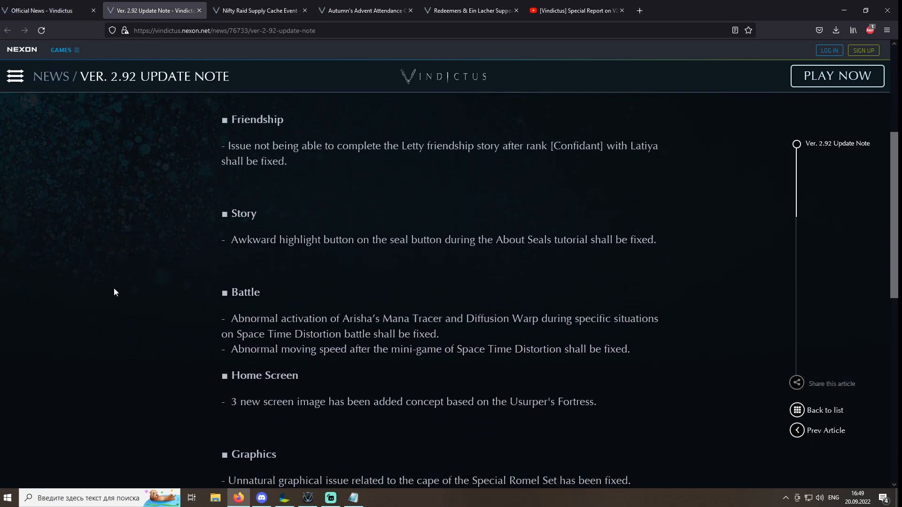
{"action": "scroll", "scroll_direction": "down", "scroll_amount": 3}
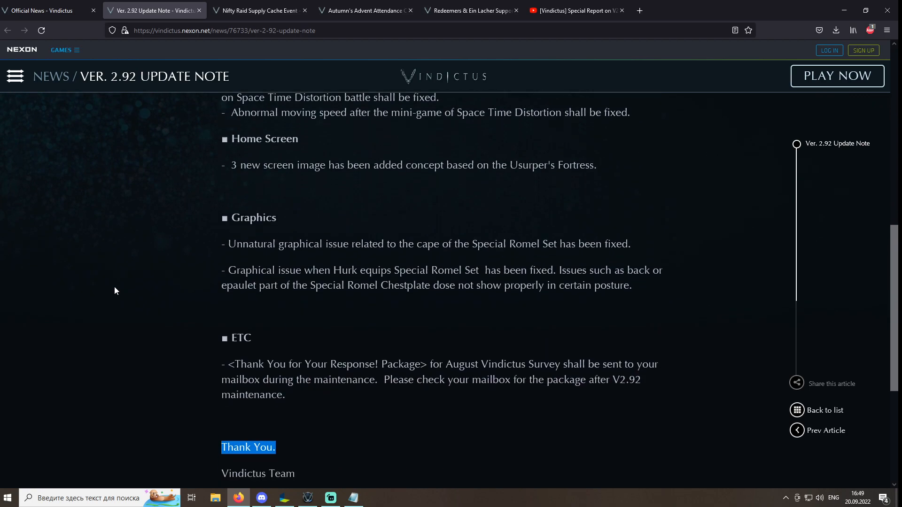
{"action": "scroll", "scroll_direction": "down", "scroll_amount": 3}
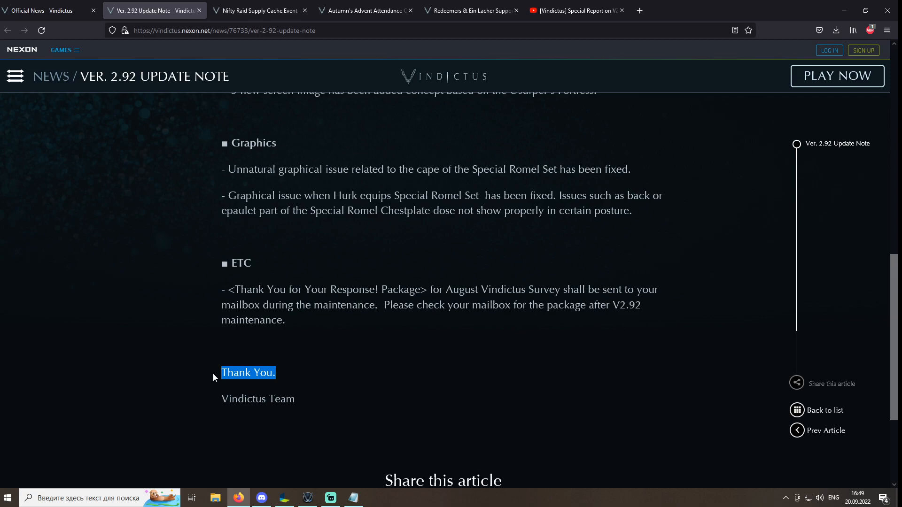
{"action": "mouse_move", "coordinate": [217, 354]}
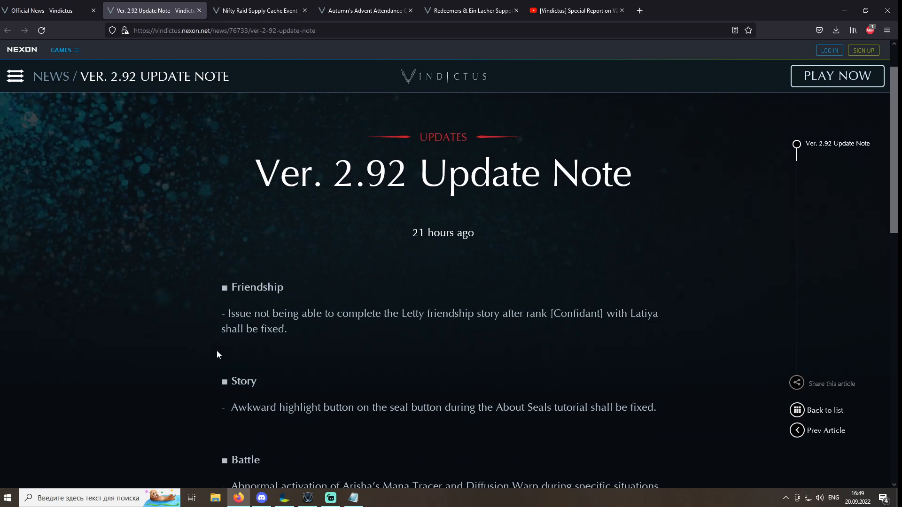
{"action": "mouse_move", "coordinate": [215, 353]}
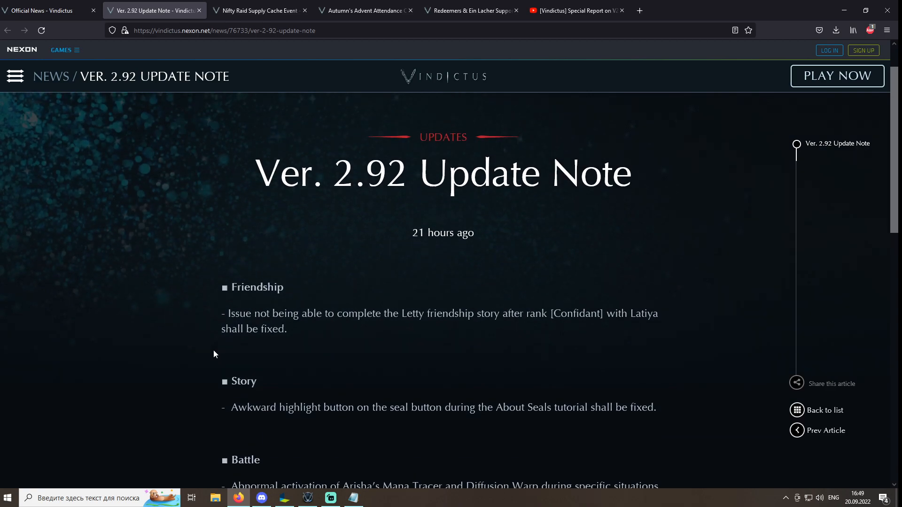
Read through the Nifty Raid Supply Cache Event details and its exchange shop table.
{"action": "left_click", "coordinate": [263, 11]}
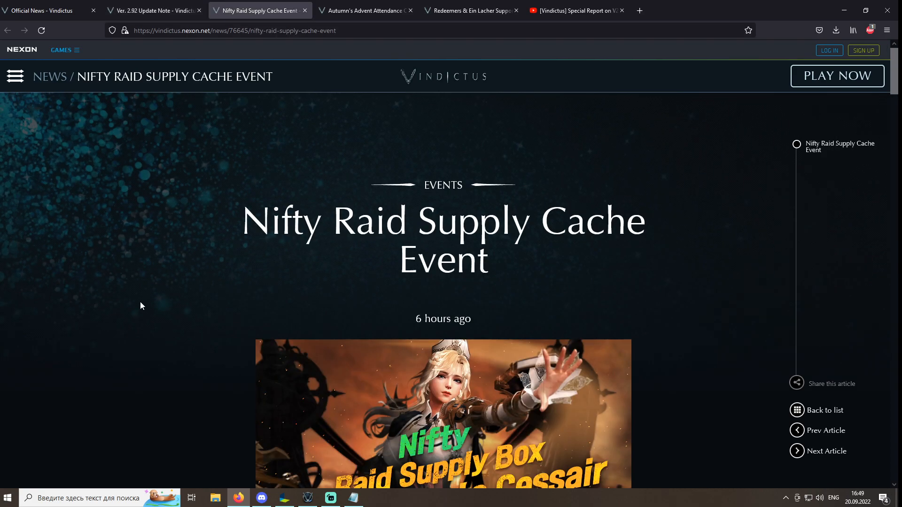
{"action": "scroll", "scroll_direction": "down", "scroll_amount": 3}
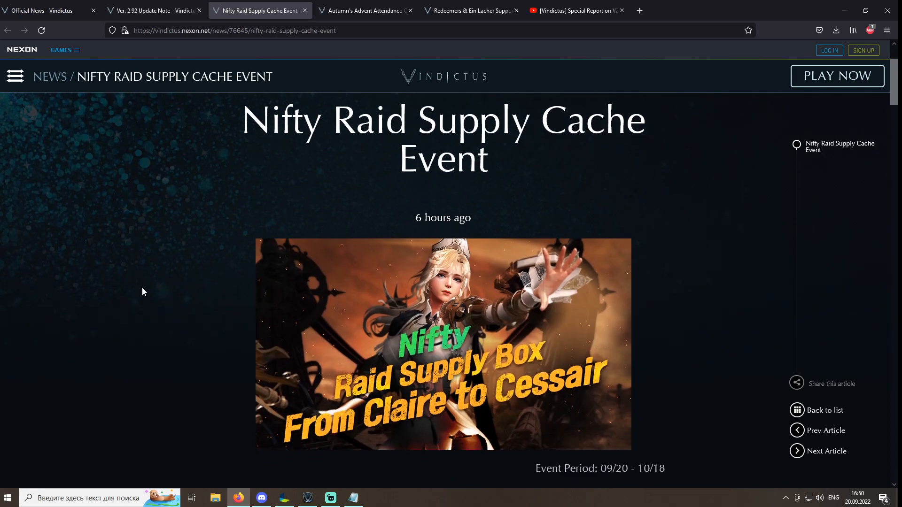
{"action": "scroll", "scroll_direction": "down", "scroll_amount": 3}
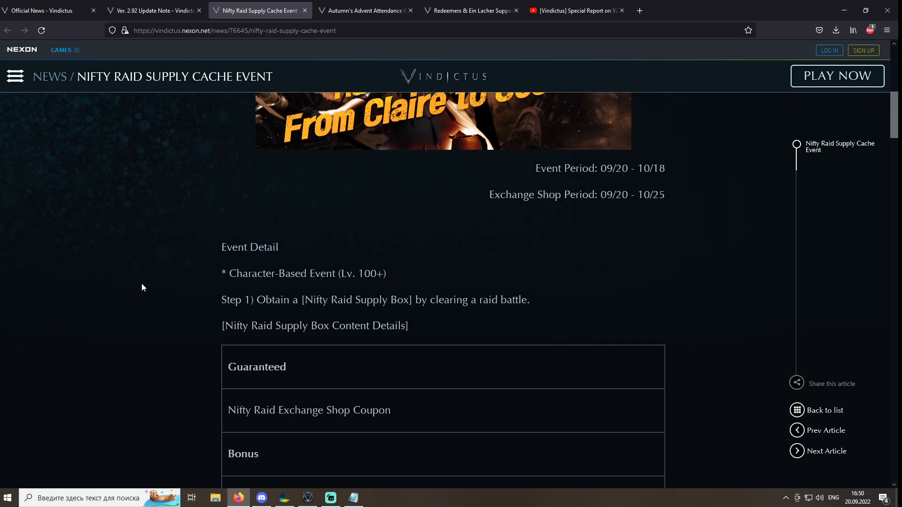
{"action": "scroll", "scroll_direction": "down", "scroll_amount": 3}
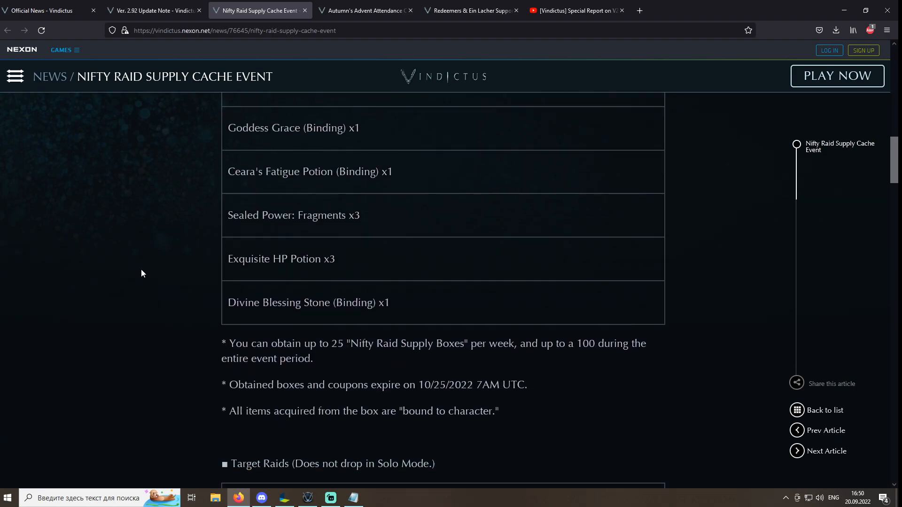
{"action": "scroll", "scroll_direction": "down", "scroll_amount": 3}
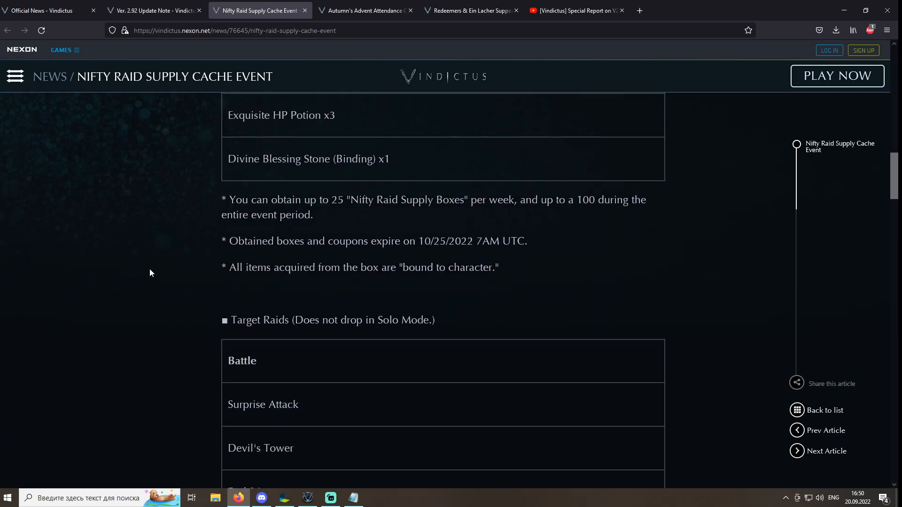
{"action": "scroll", "scroll_direction": "down", "scroll_amount": 3}
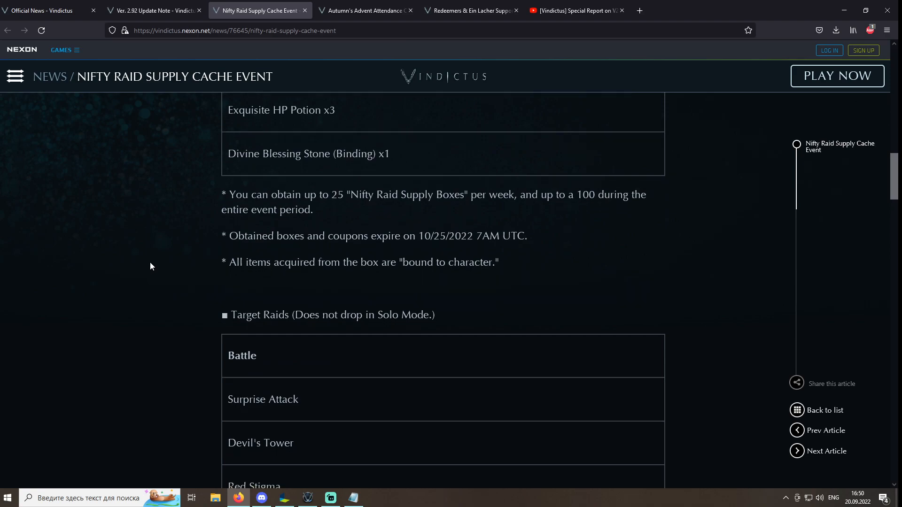
{"action": "scroll", "scroll_direction": "down", "scroll_amount": 3}
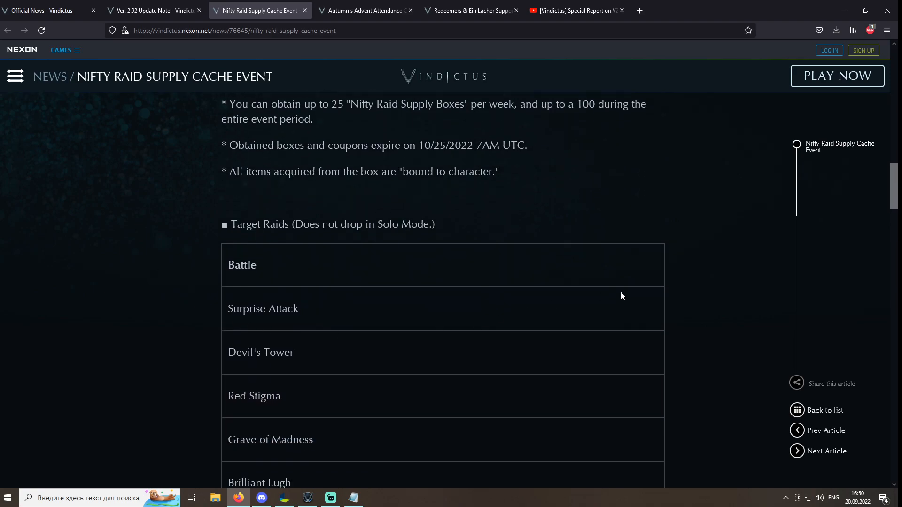
{"action": "scroll", "scroll_direction": "down", "scroll_amount": 3}
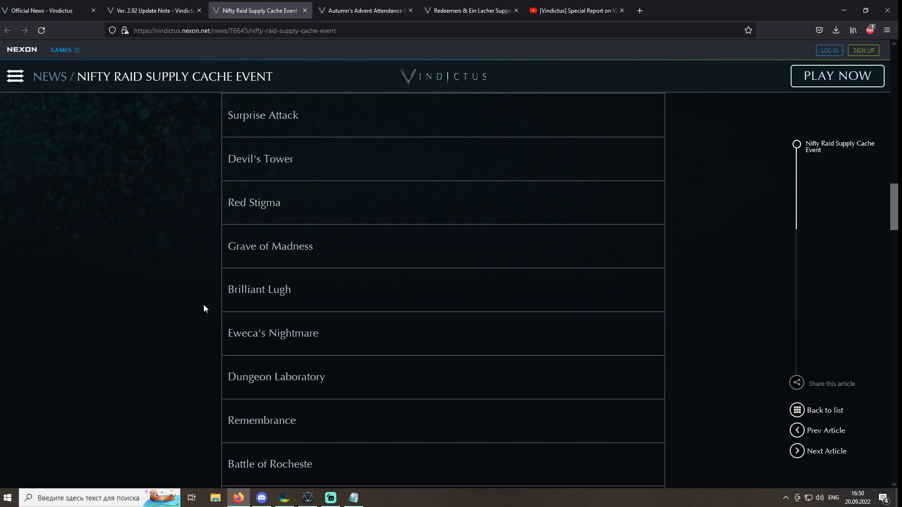
{"action": "scroll", "scroll_direction": "down", "scroll_amount": 3}
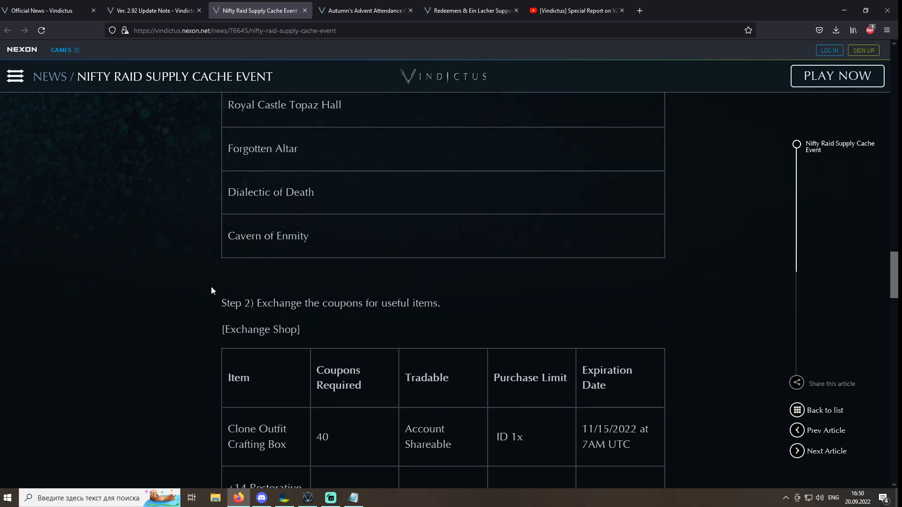
{"action": "scroll", "scroll_direction": "down", "scroll_amount": 3}
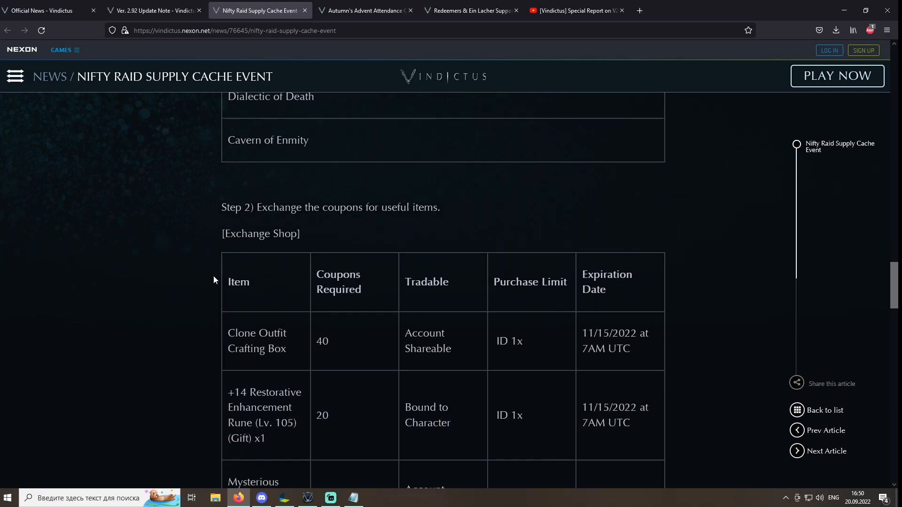
{"action": "scroll", "scroll_direction": "down", "scroll_amount": 3}
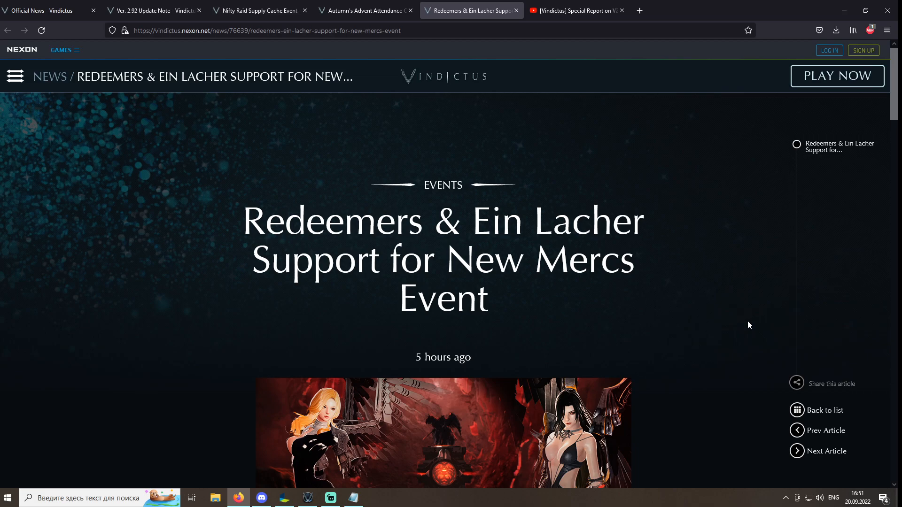
{"action": "scroll", "scroll_direction": "down", "scroll_amount": 3}
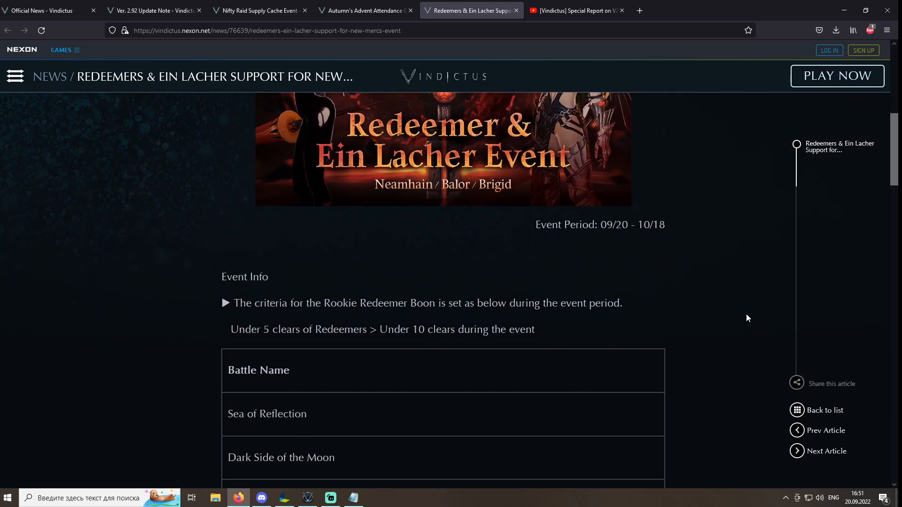
{"action": "scroll", "scroll_direction": "down", "scroll_amount": 3}
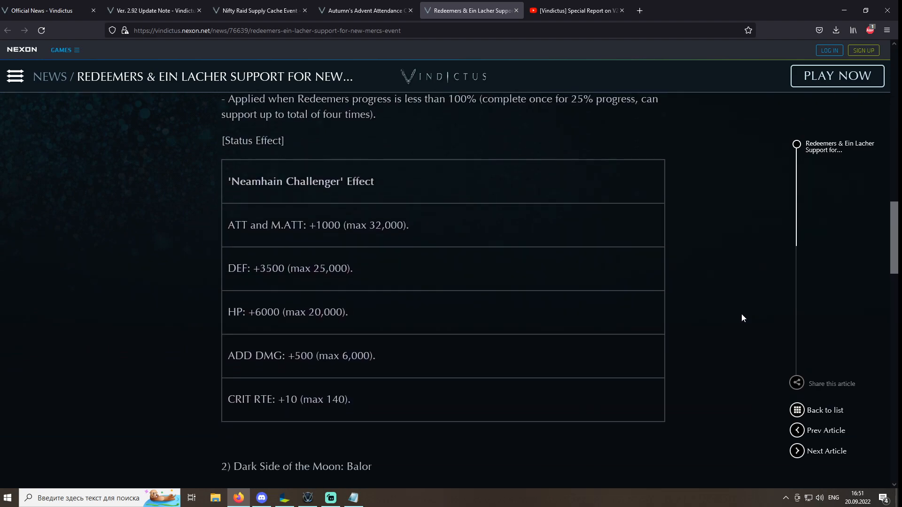
{"action": "scroll", "scroll_direction": "down", "scroll_amount": 3}
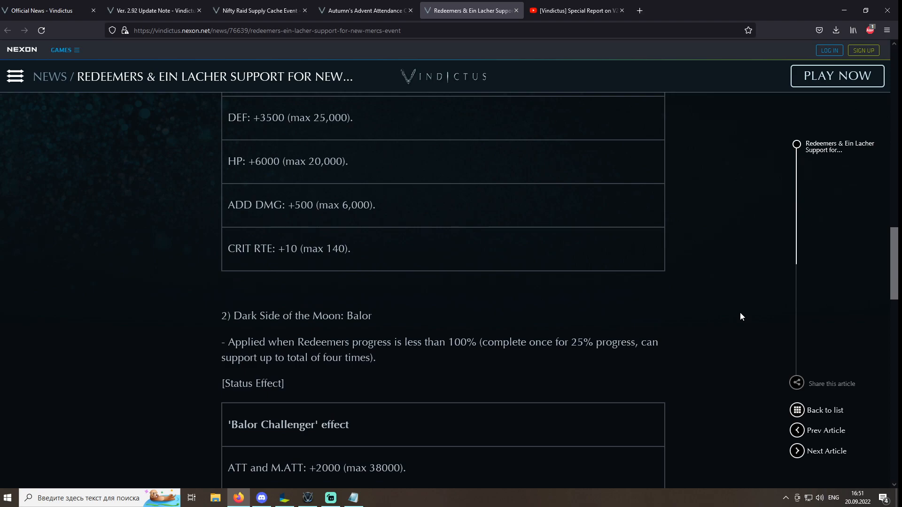
{"action": "scroll", "scroll_direction": "down", "scroll_amount": 3}
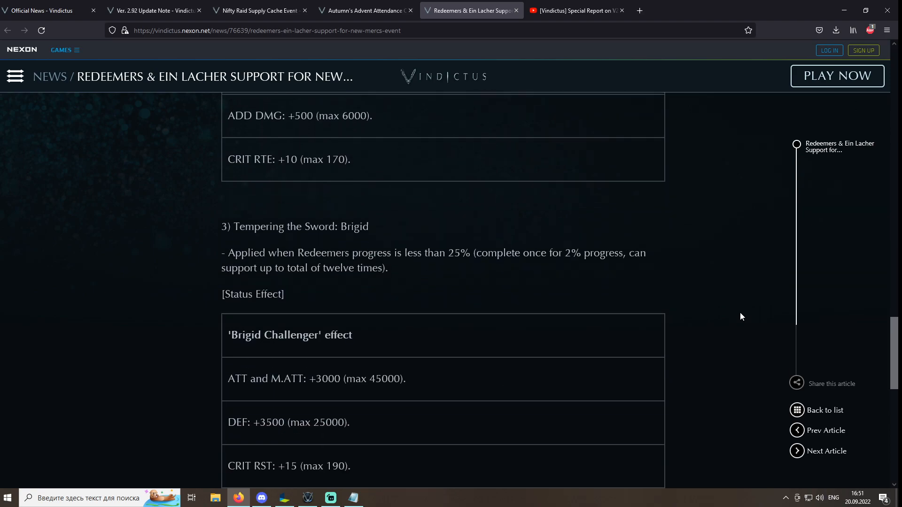
{"action": "scroll", "scroll_direction": "down", "scroll_amount": 3}
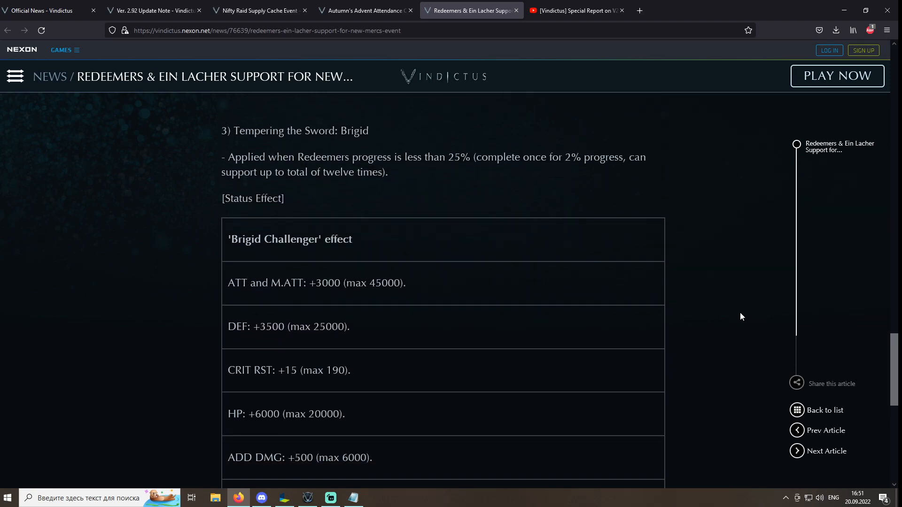
{"action": "scroll", "scroll_direction": "down", "scroll_amount": 3}
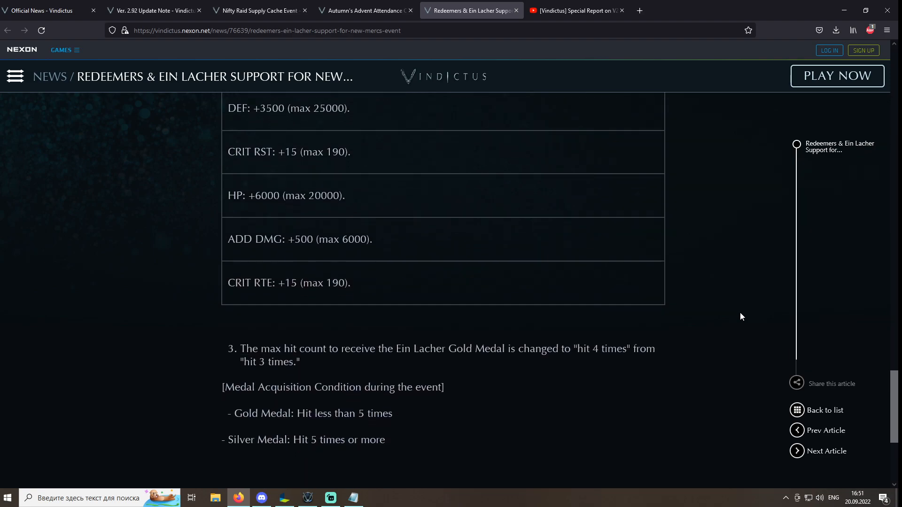
{"action": "scroll", "scroll_direction": "down", "scroll_amount": 3}
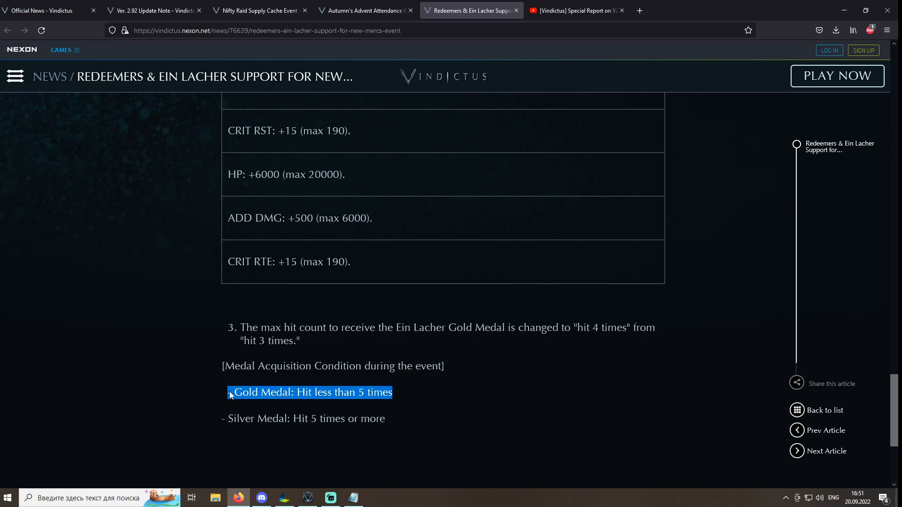
{"action": "mouse_move", "coordinate": [480, 372]}
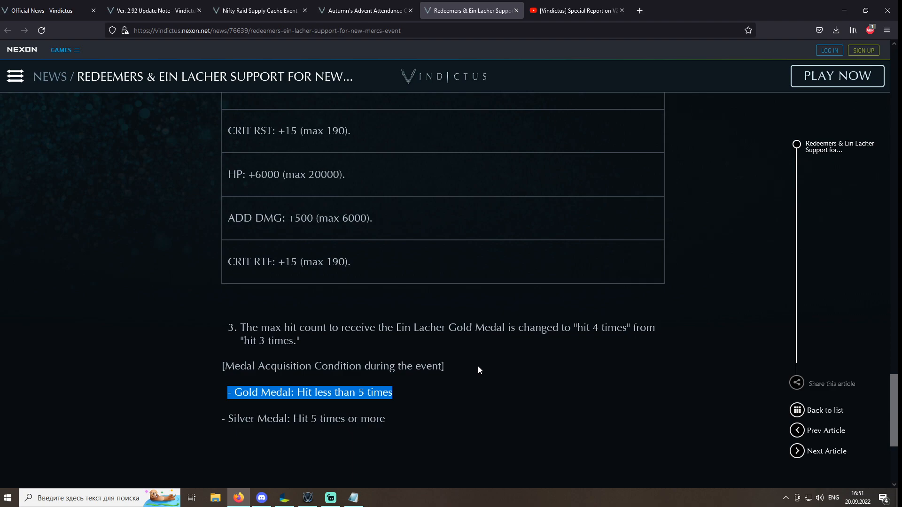
Return to the special report video at the Gremlin's Checkered Flag Check-In announcement.
{"action": "left_click", "coordinate": [580, 9]}
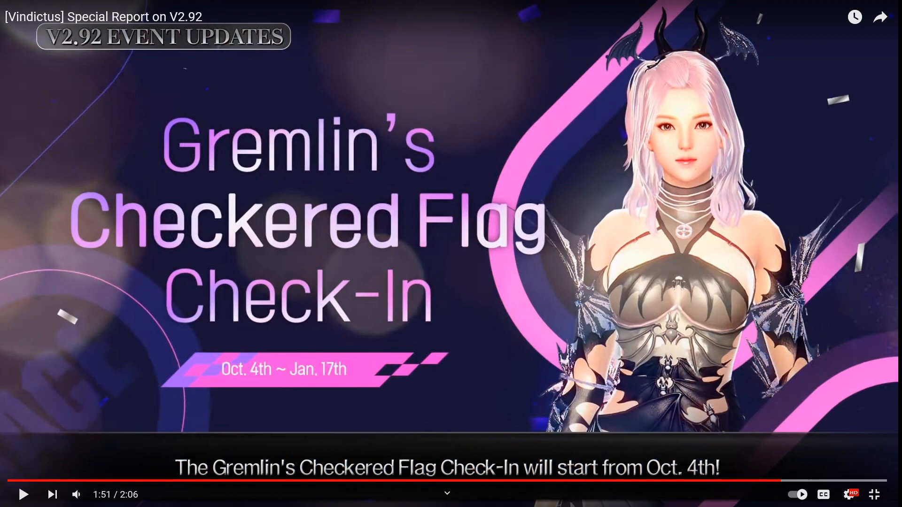
Go back to the Latest News listing headed by the Redeemers & Ein Lacher Support event.
{"action": "left_click", "coordinate": [35, 8]}
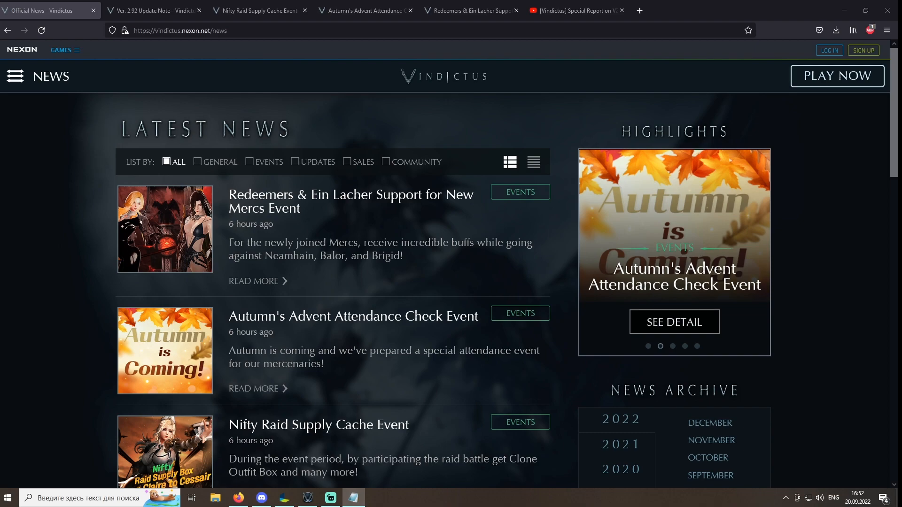